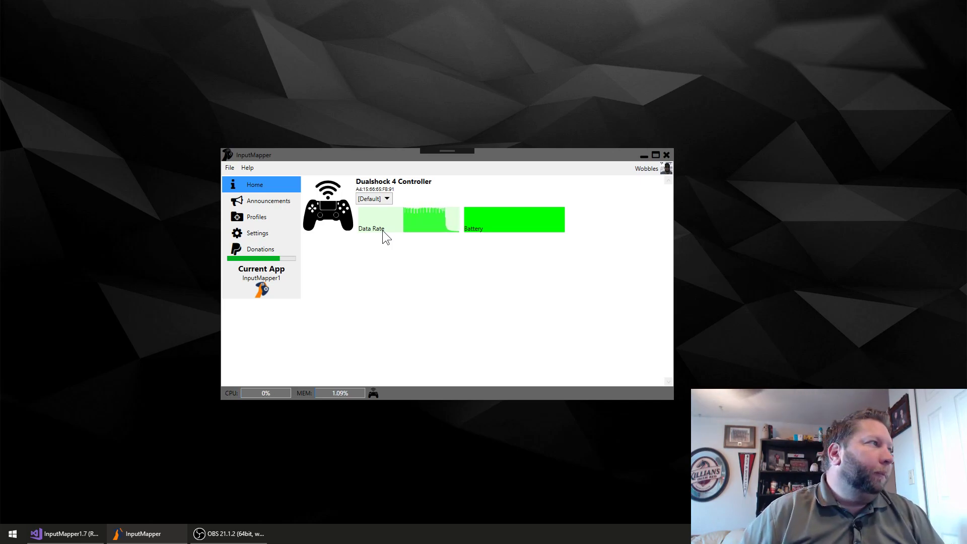
mouse_move(179, 330)
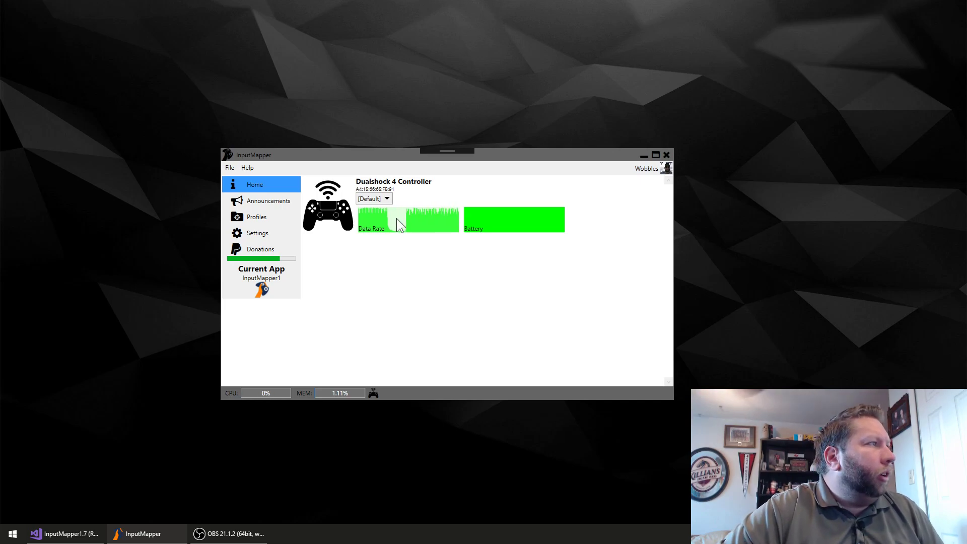
mouse_move(489, 256)
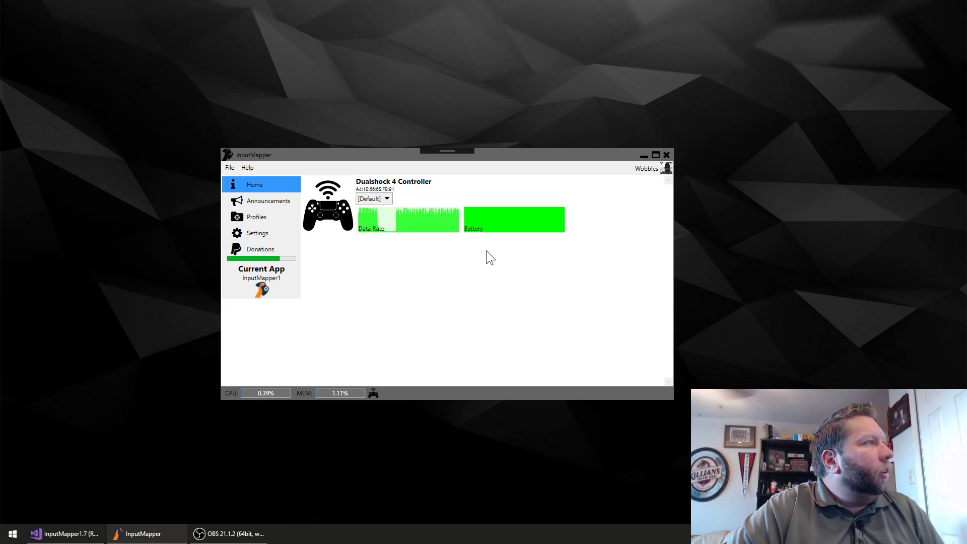
mouse_move(436, 224)
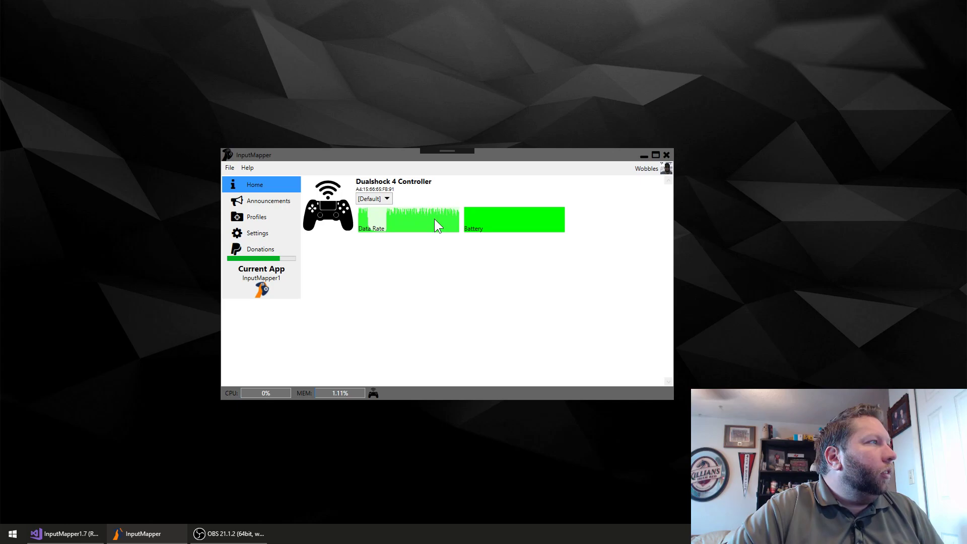
mouse_move(366, 218)
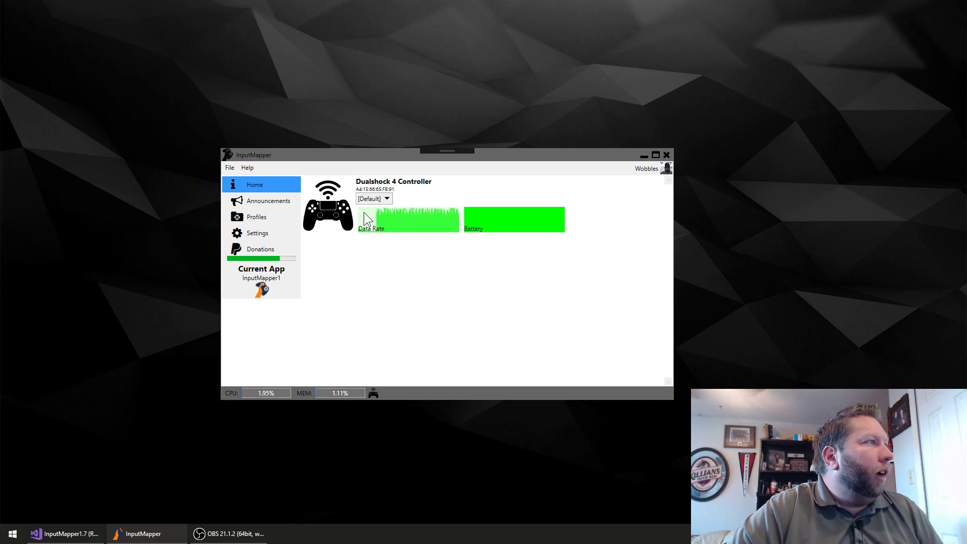
mouse_move(418, 214)
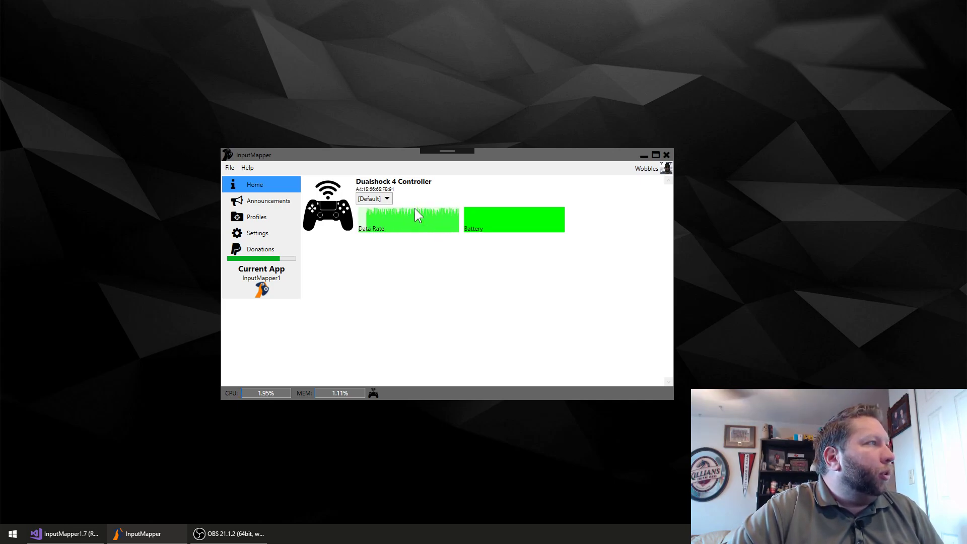
mouse_move(430, 257)
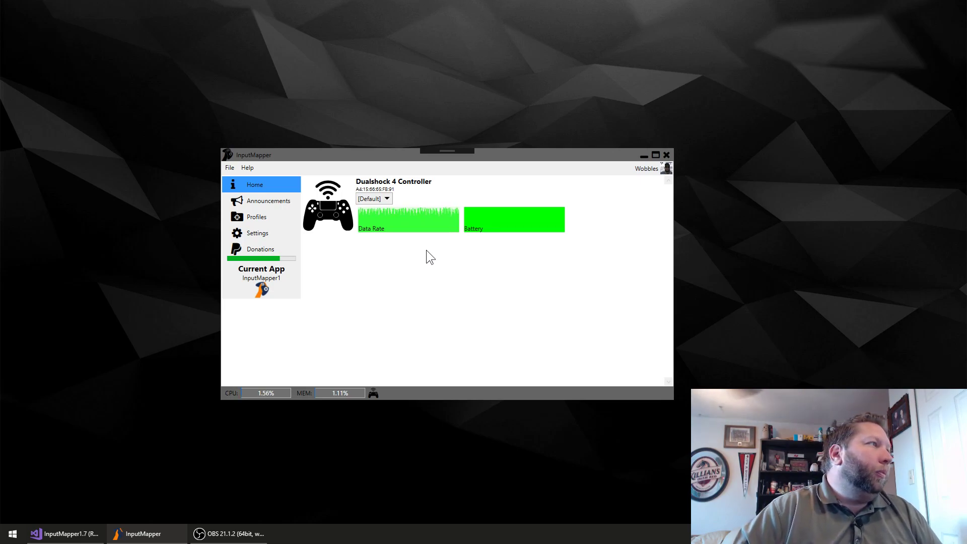
mouse_move(459, 250)
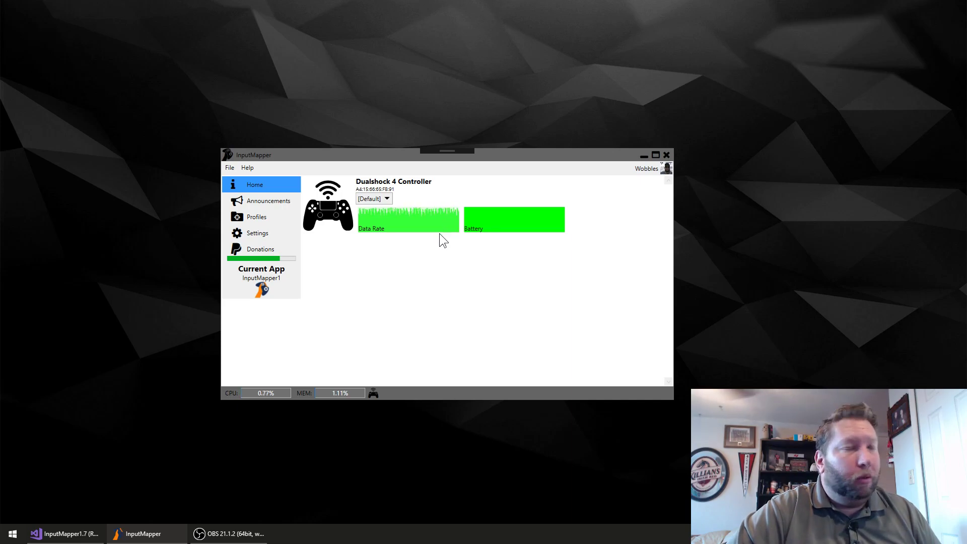
mouse_move(447, 213)
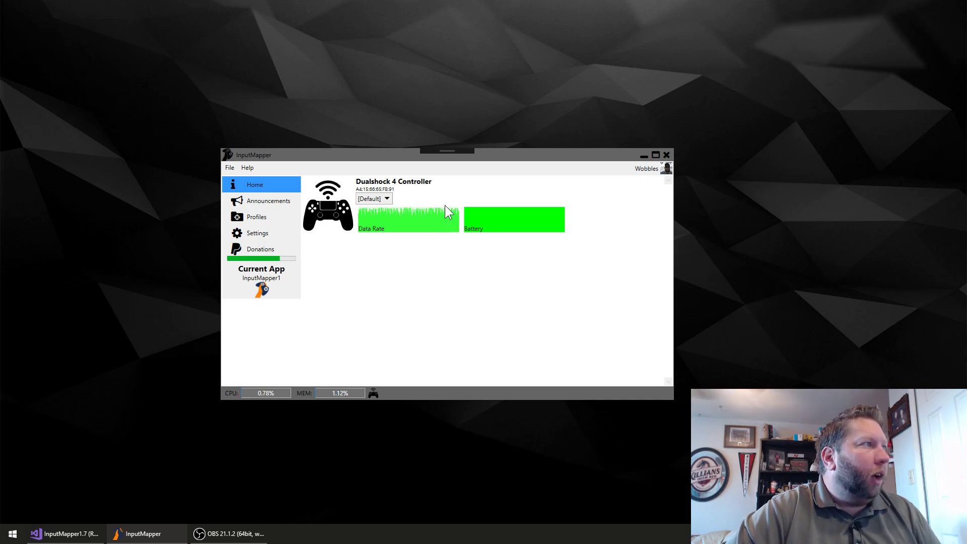
mouse_move(441, 214)
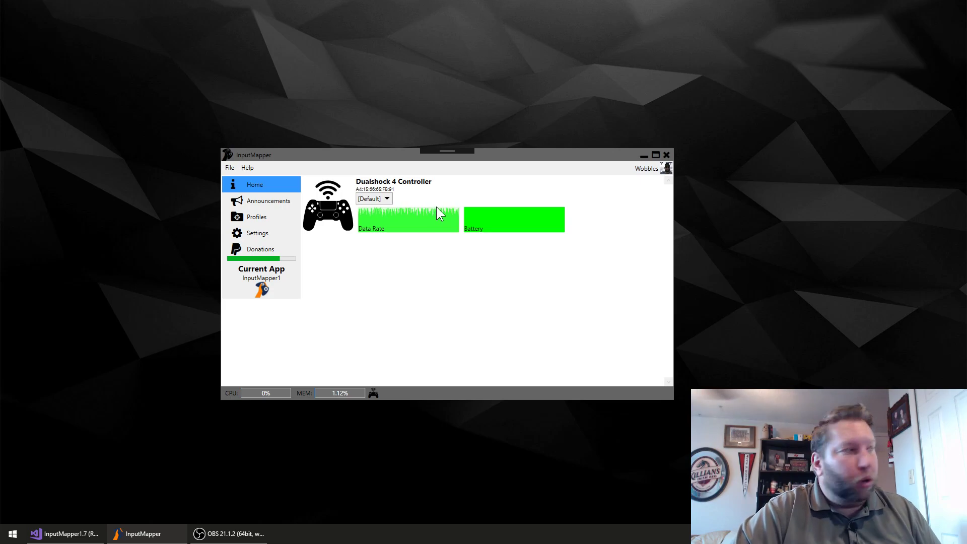
mouse_move(405, 229)
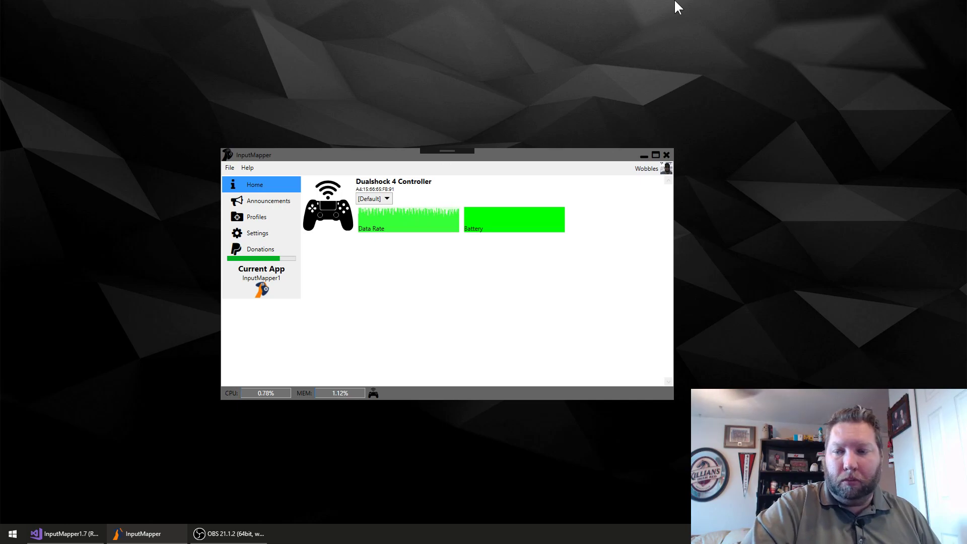
mouse_move(670, 7)
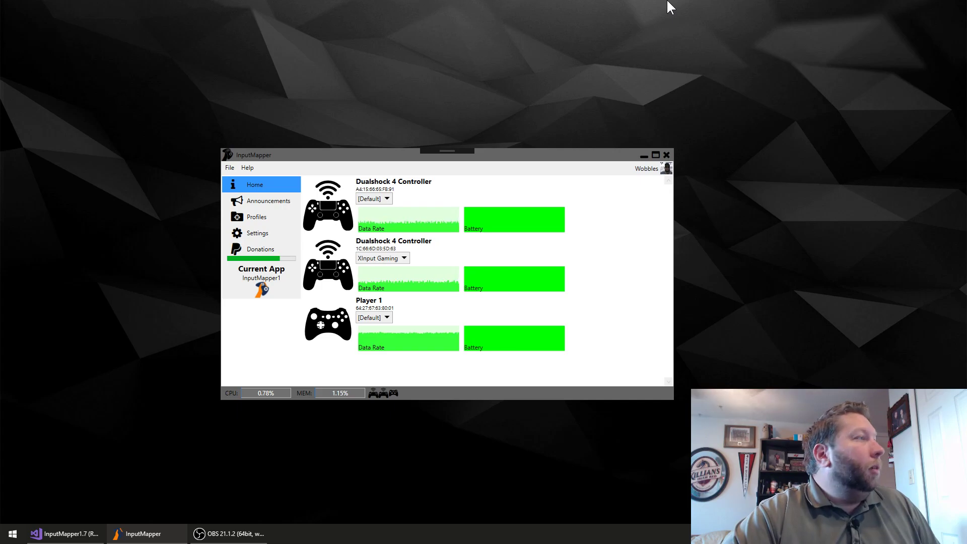
mouse_move(633, 341)
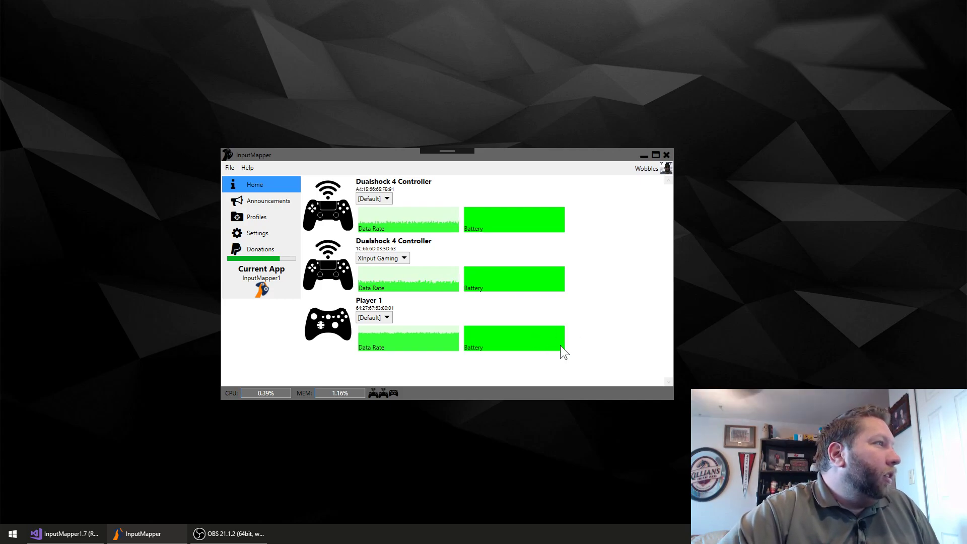
mouse_move(522, 348)
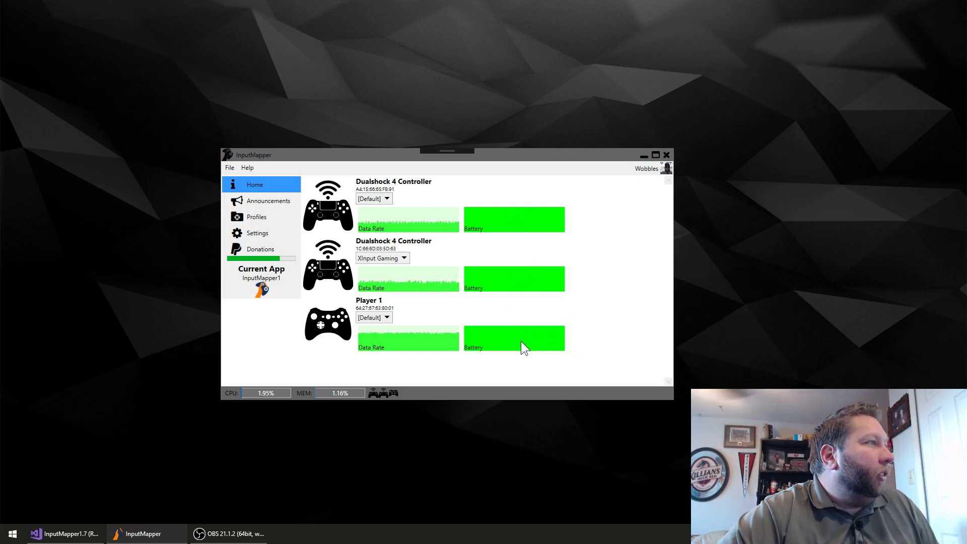
mouse_move(518, 337)
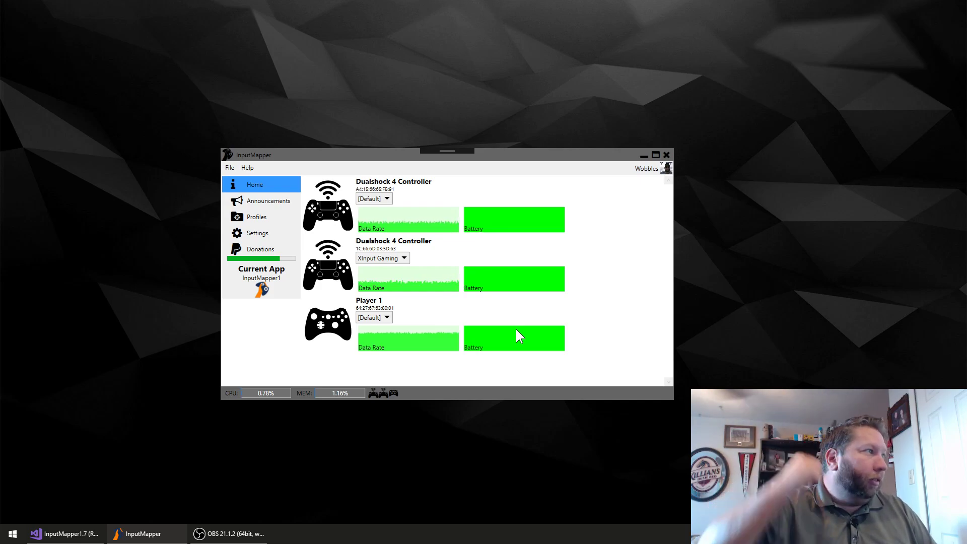
mouse_move(462, 320)
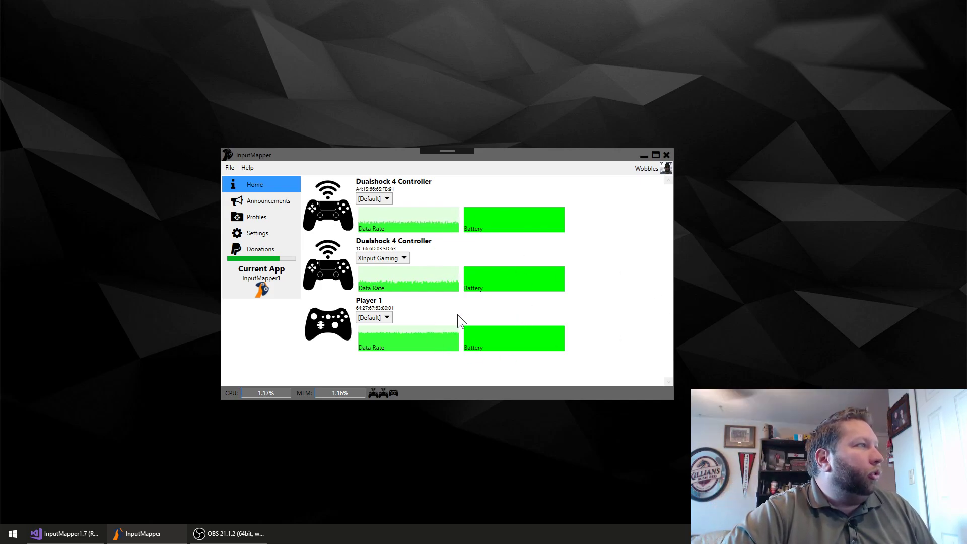
mouse_move(642, 330)
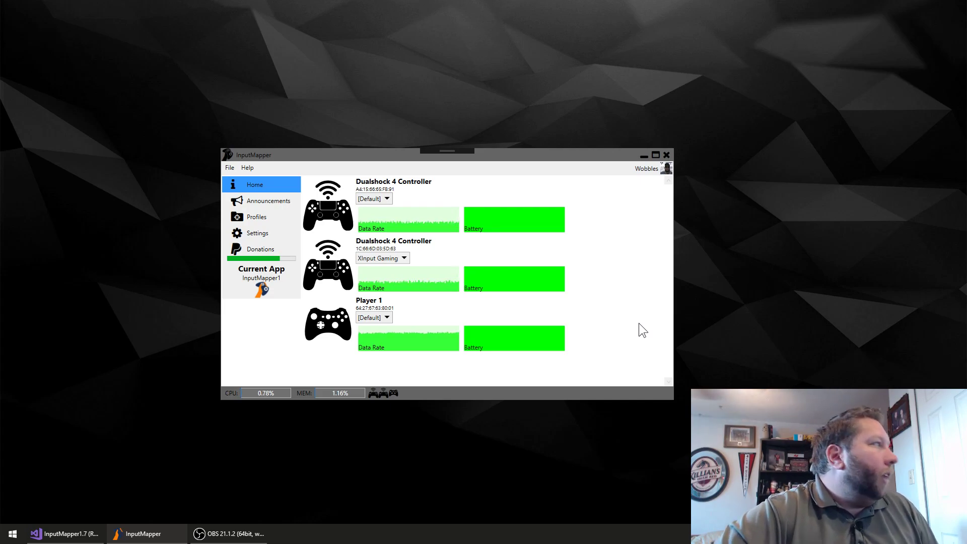
mouse_move(660, 340)
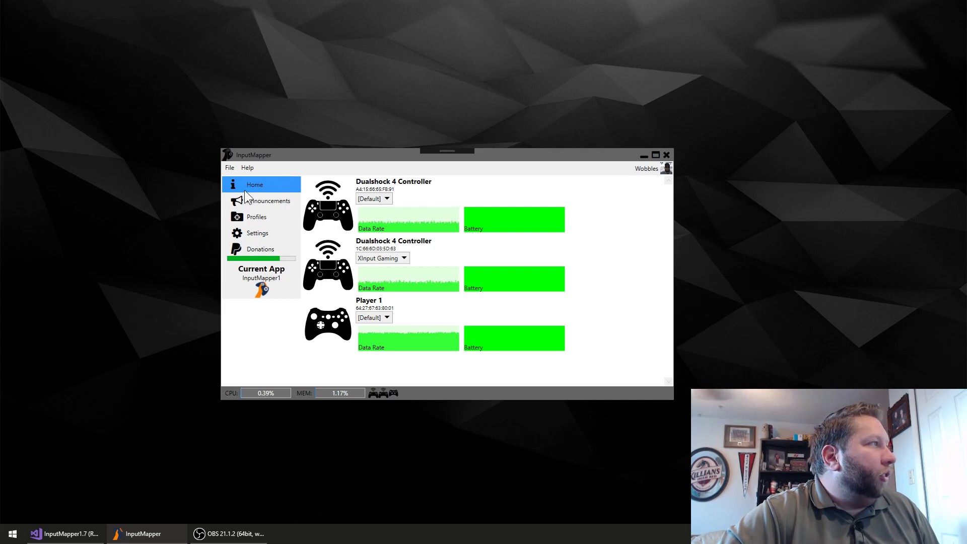
mouse_move(268, 224)
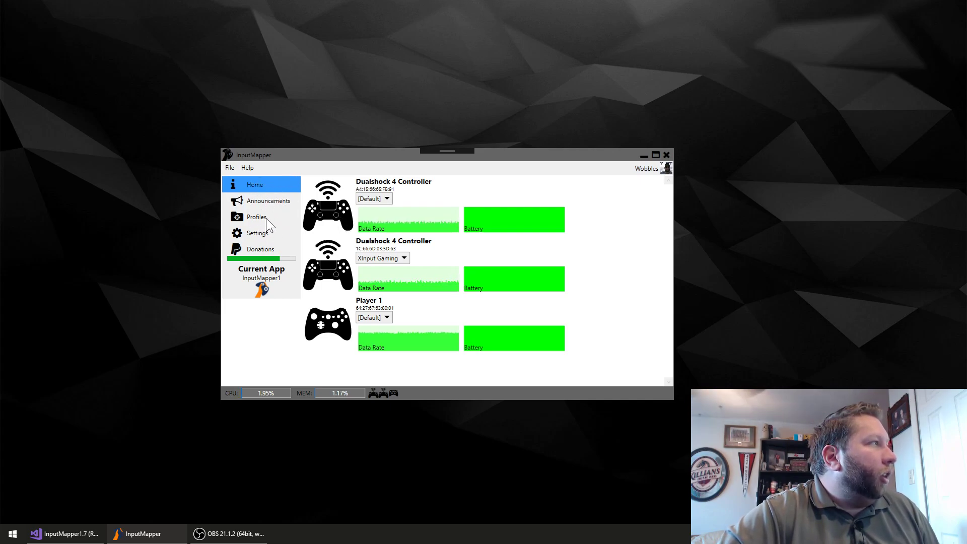
mouse_move(558, 238)
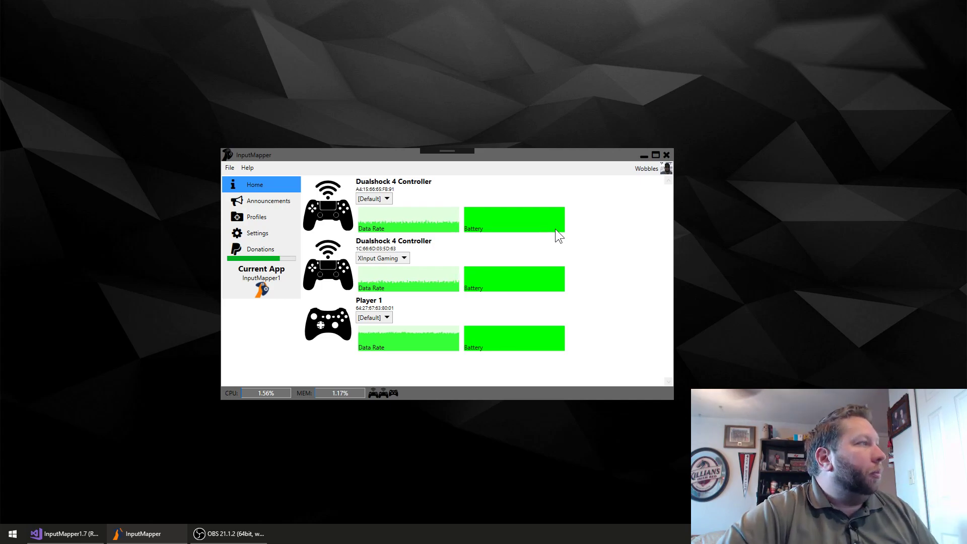
mouse_move(255, 207)
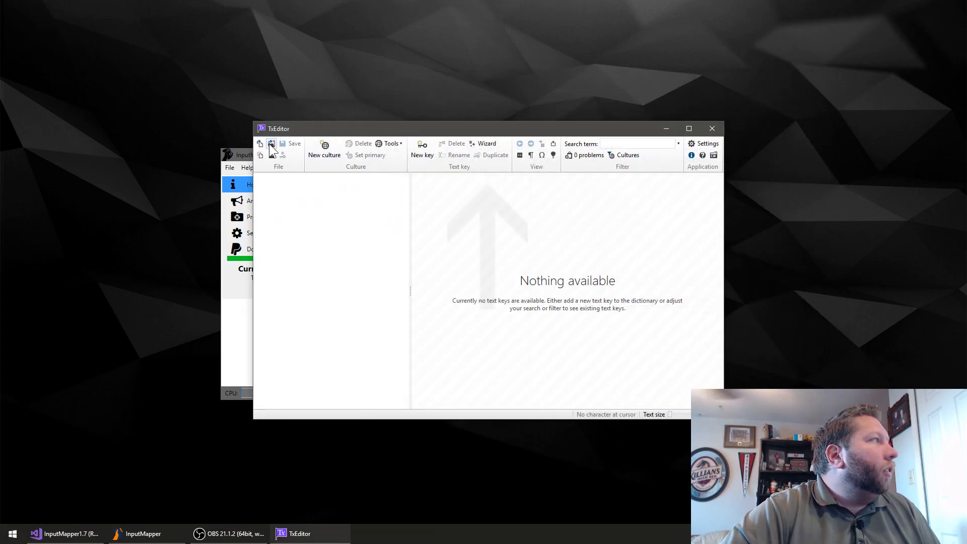
Step: Load Localization.txd from the InputMapper1 Resources folder into TxEditor
left_click(260, 144)
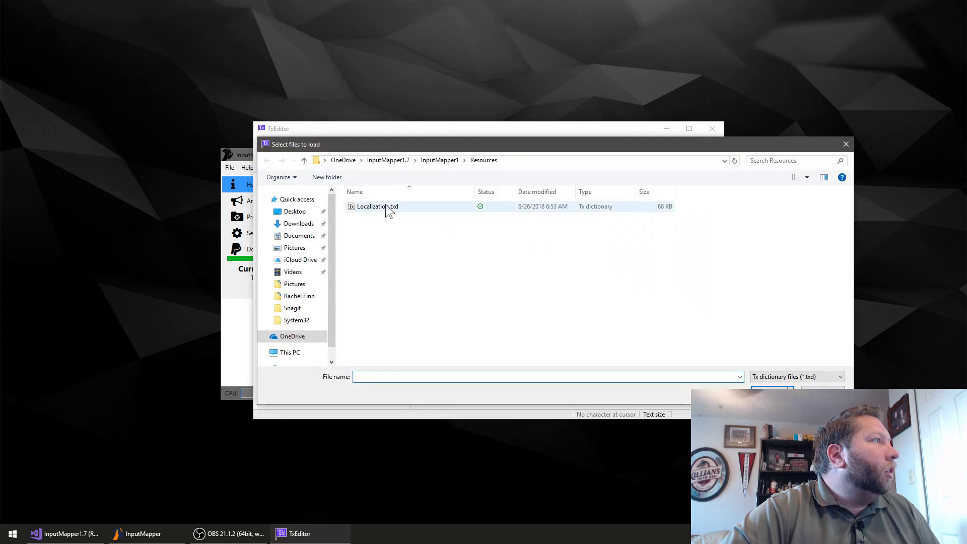
double_click(377, 205)
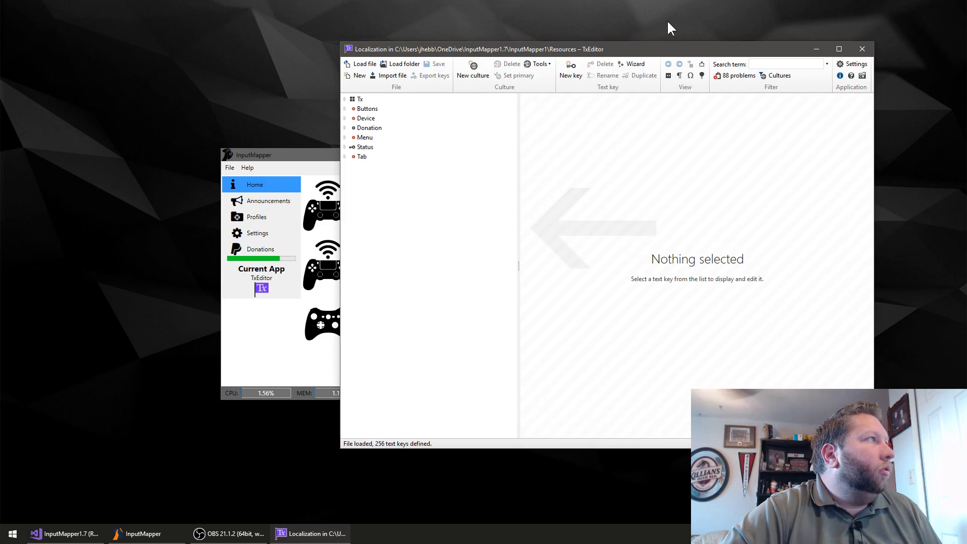
Step: Browse the Buttons group, viewing the Cancel, Copy and Edit key translations
left_click(366, 109)
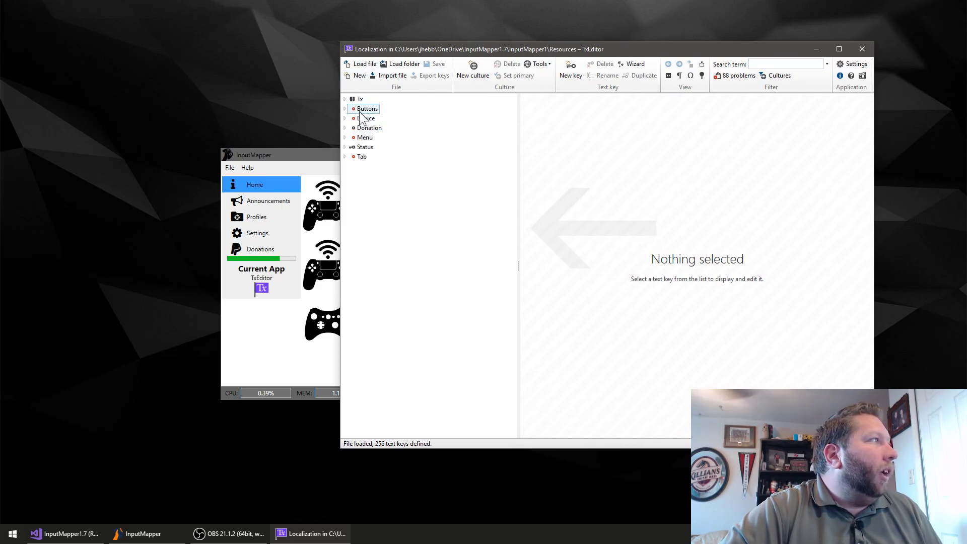
left_click(345, 109)
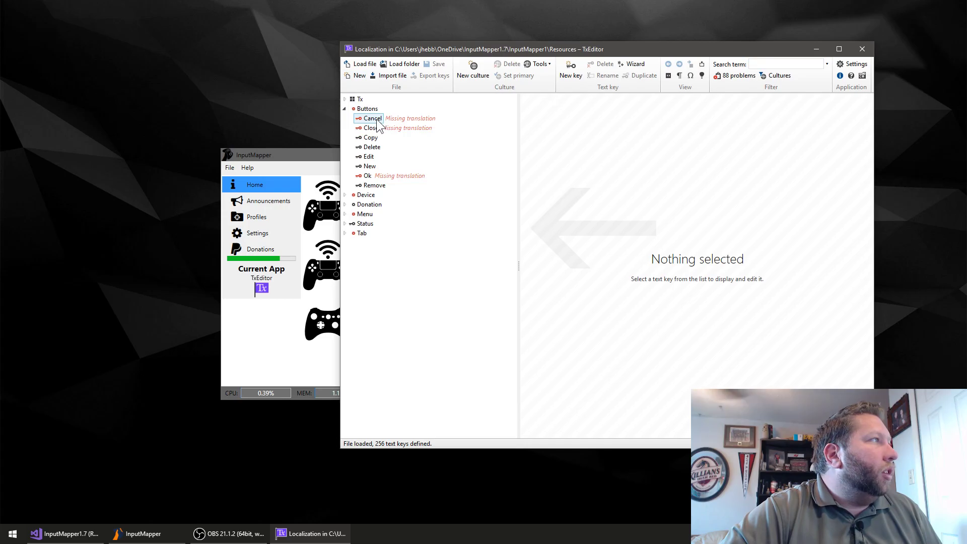
left_click(372, 118)
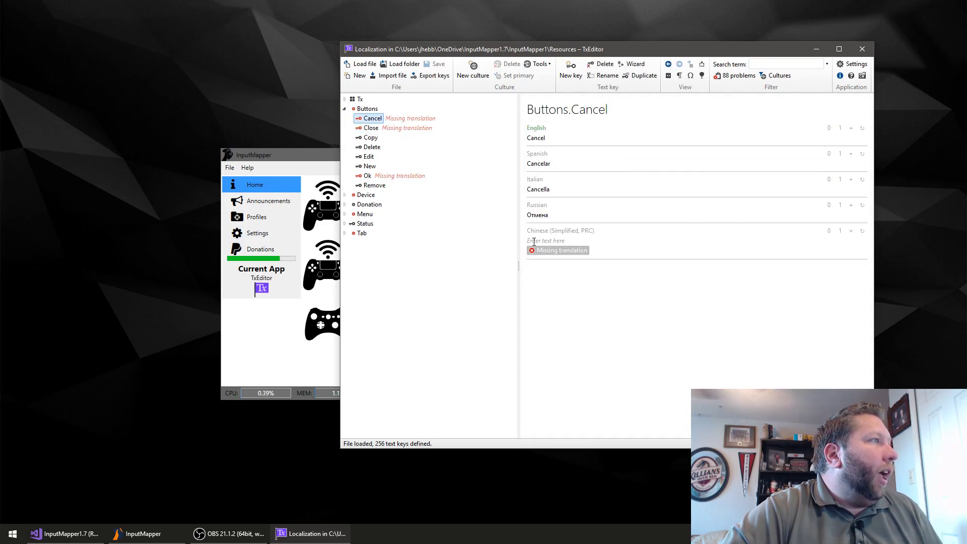
left_click(372, 136)
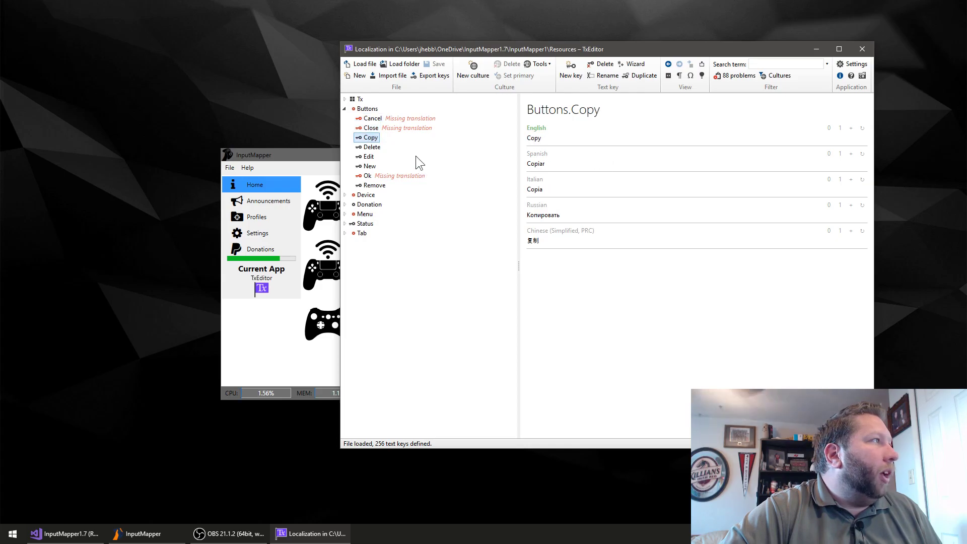
left_click(368, 156)
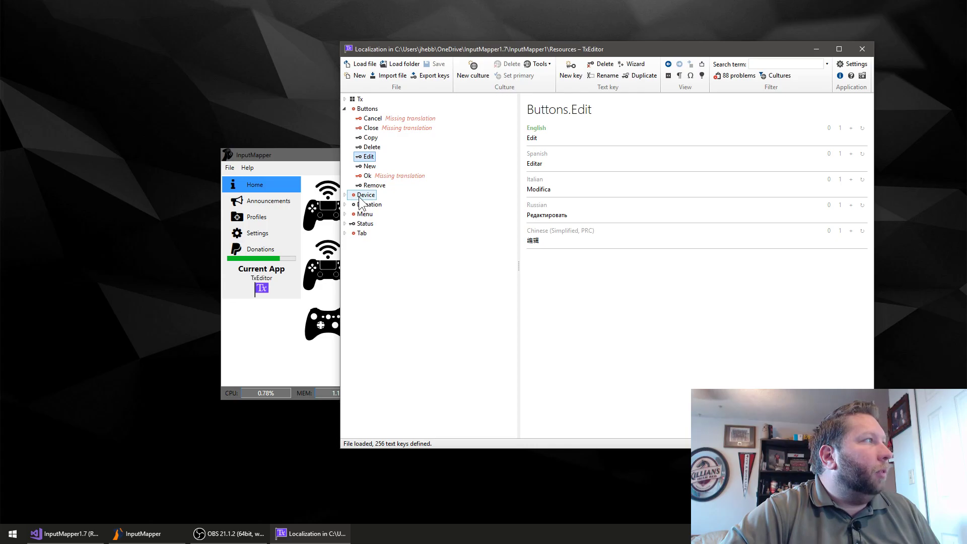
Step: Show the Device ExclusiveWarning key with its five language translations
left_click(365, 195)
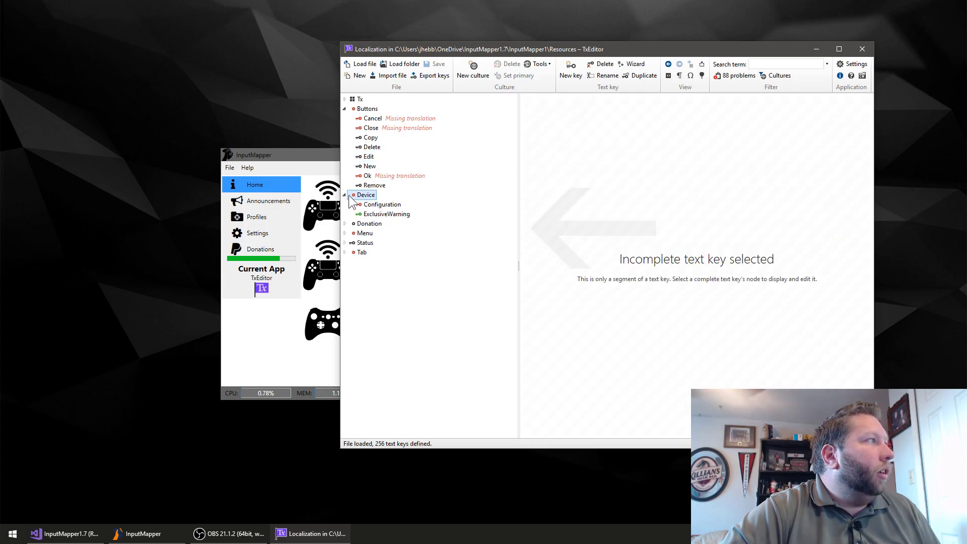
left_click(386, 213)
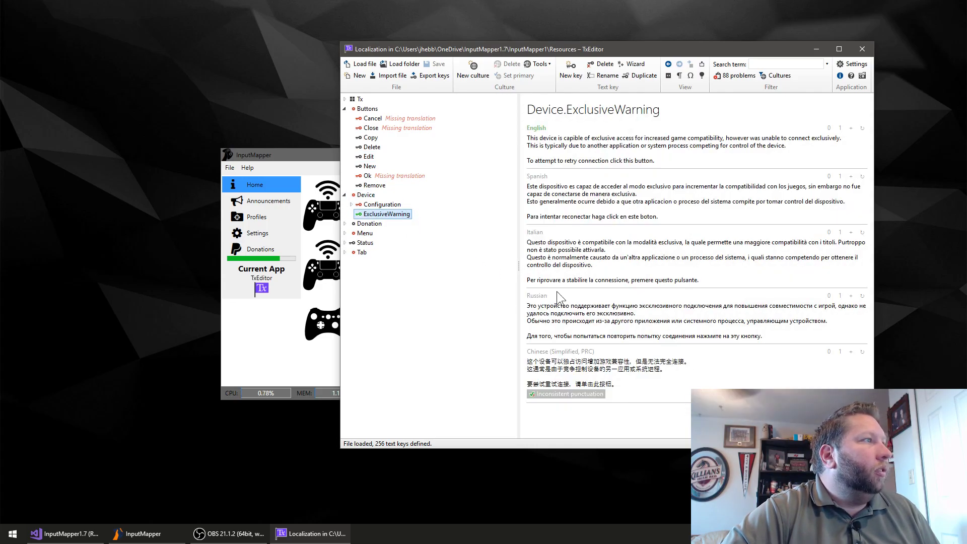
mouse_move(637, 389)
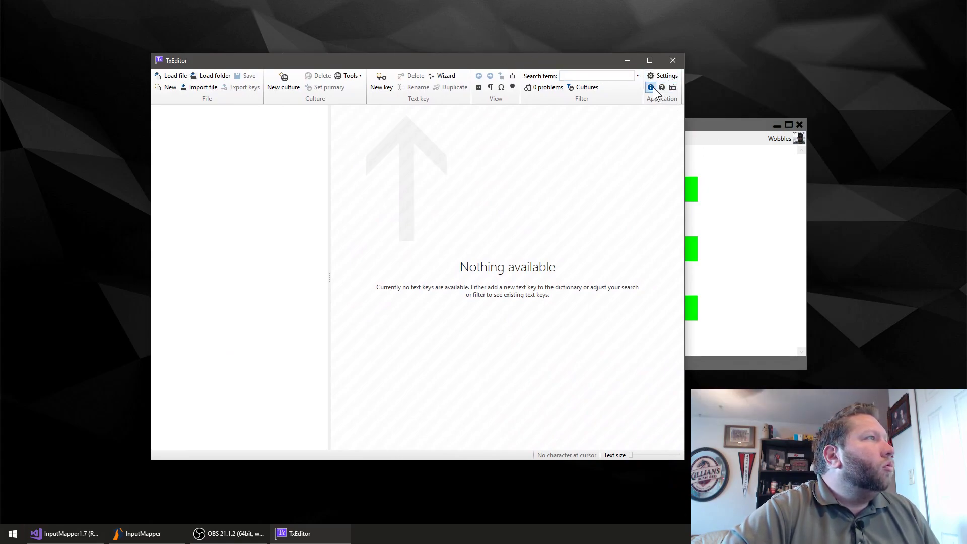
Step: View and dismiss the About TxEditor information, then close TxEditor
left_click(650, 87)
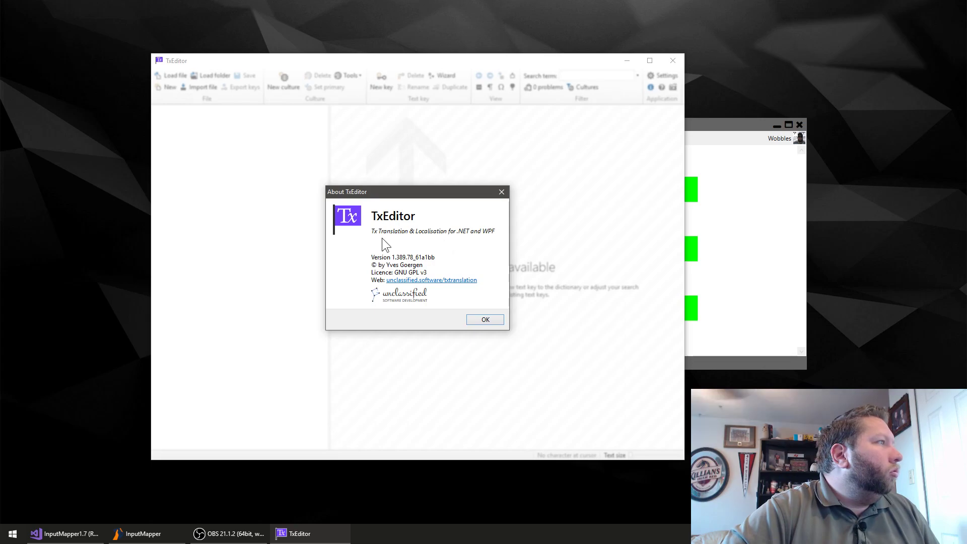
mouse_move(426, 290)
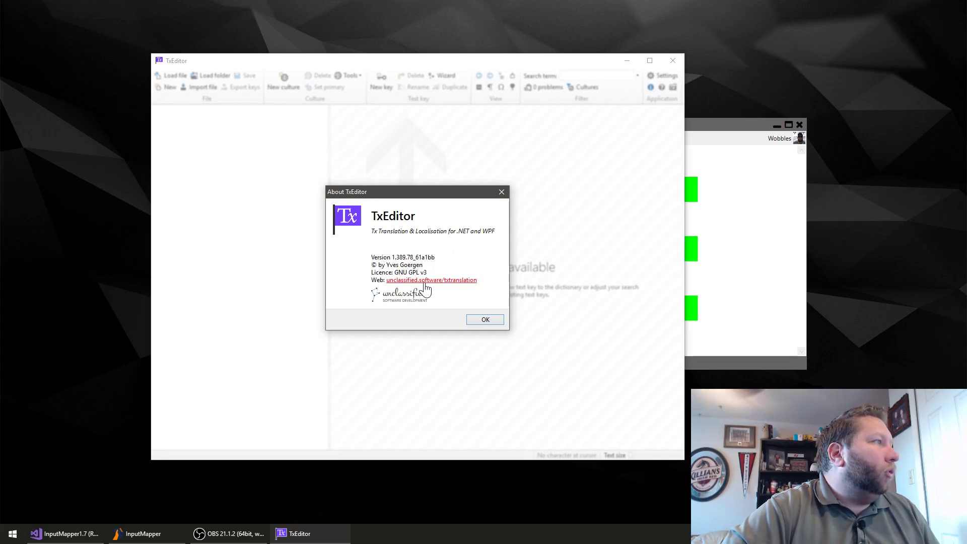
left_click(484, 319)
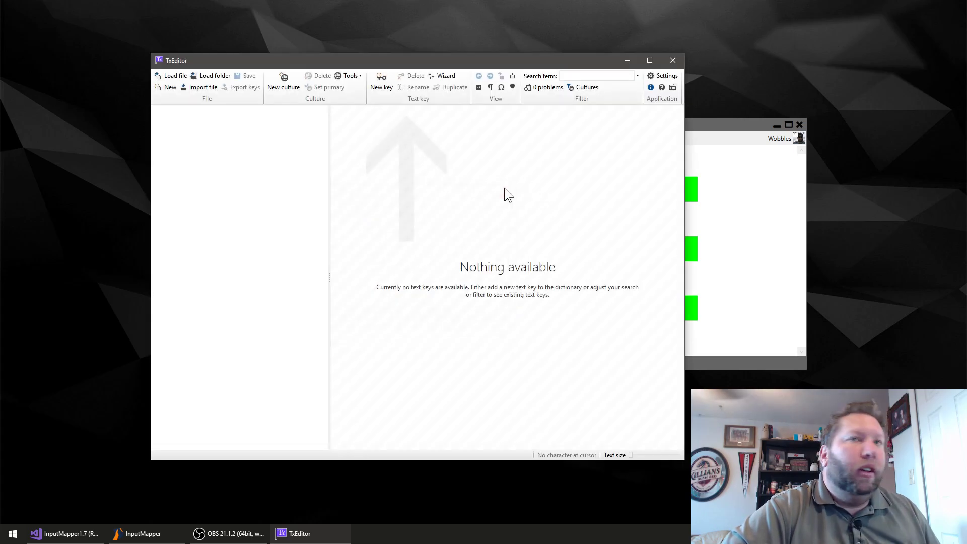
mouse_move(576, 66)
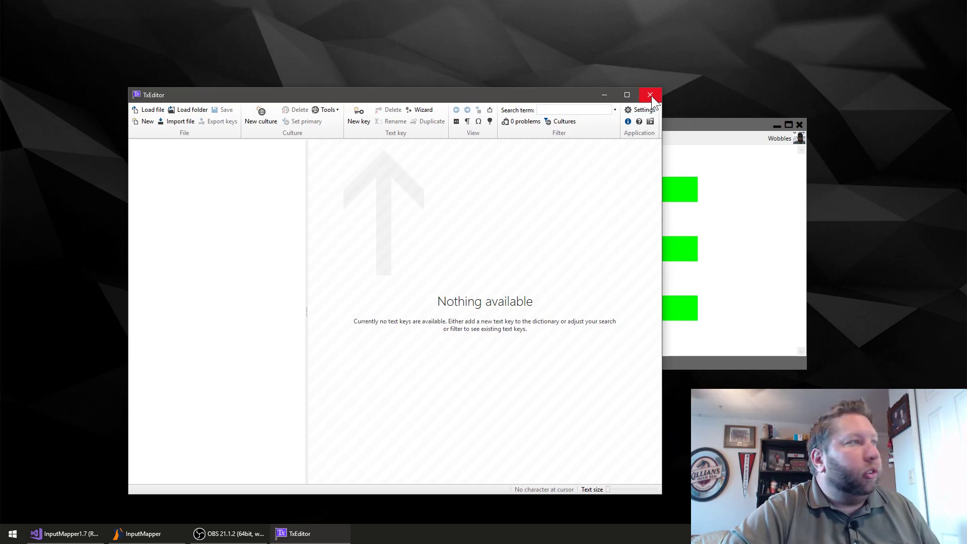
left_click(649, 95)
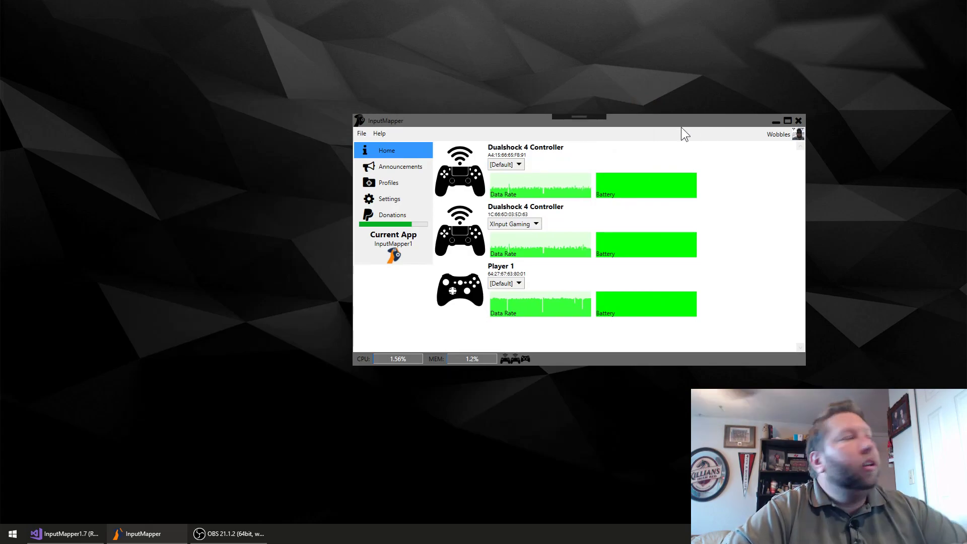
mouse_move(635, 197)
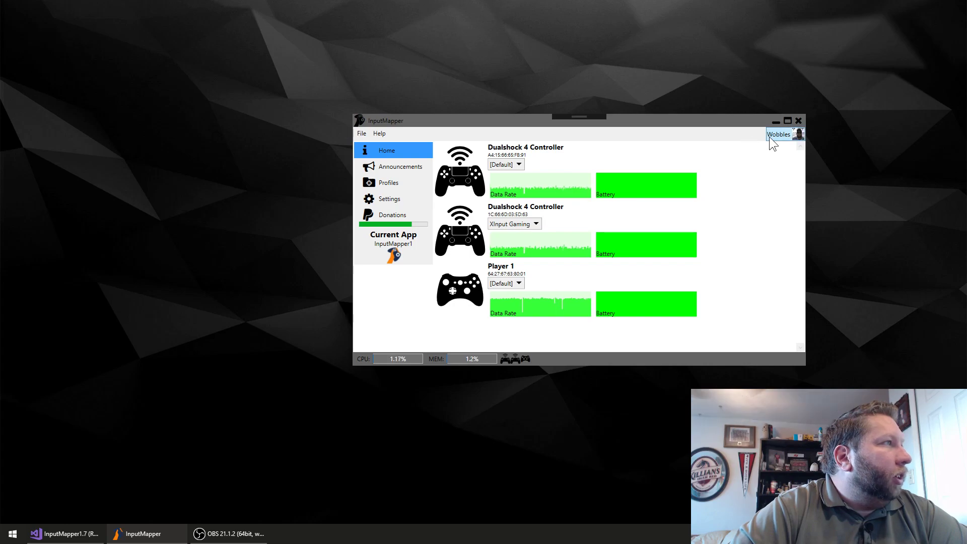
mouse_move(654, 186)
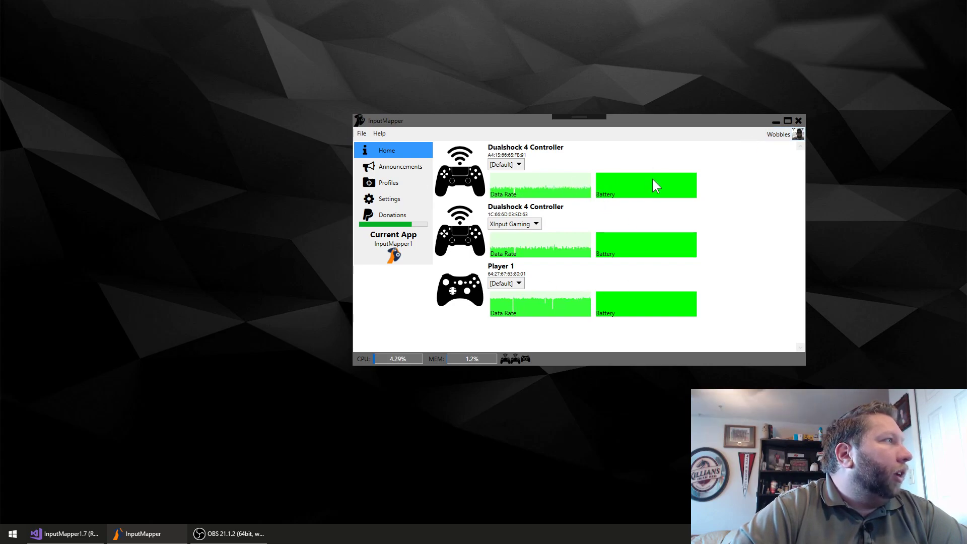
mouse_move(601, 197)
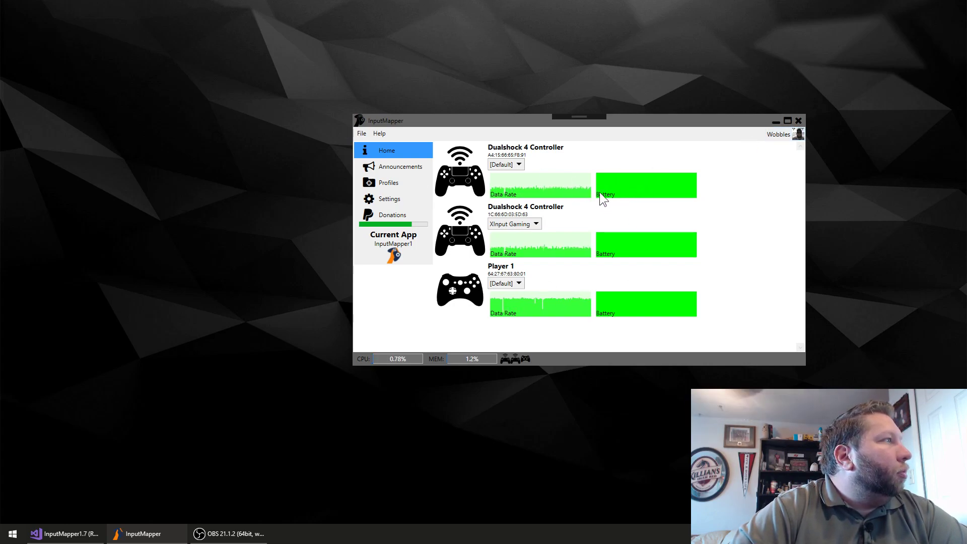
Step: Switch InputMapper to the Profiles page listing New Profile
left_click(389, 182)
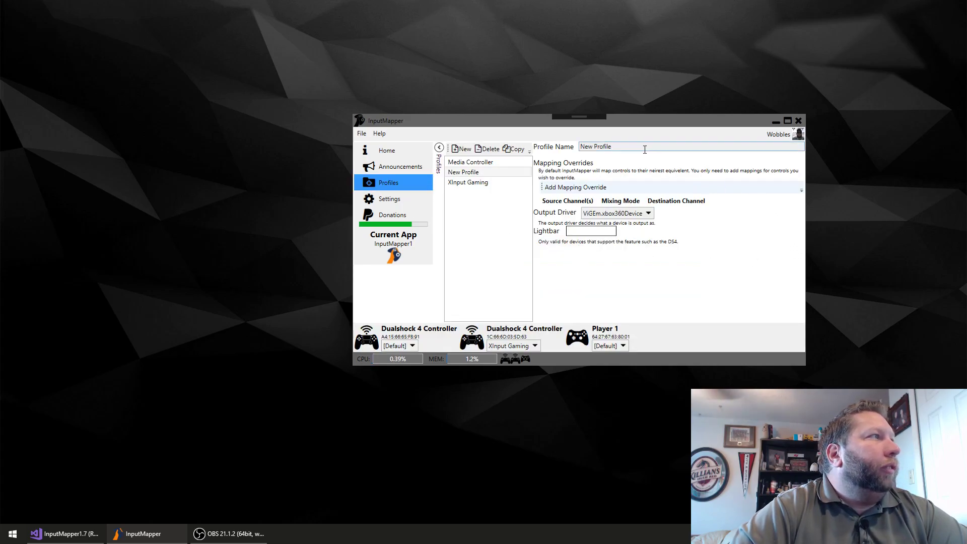
Step: Rename the first profile to New Profile 2 and begin renaming XInput Gaming
triple_click(595, 146)
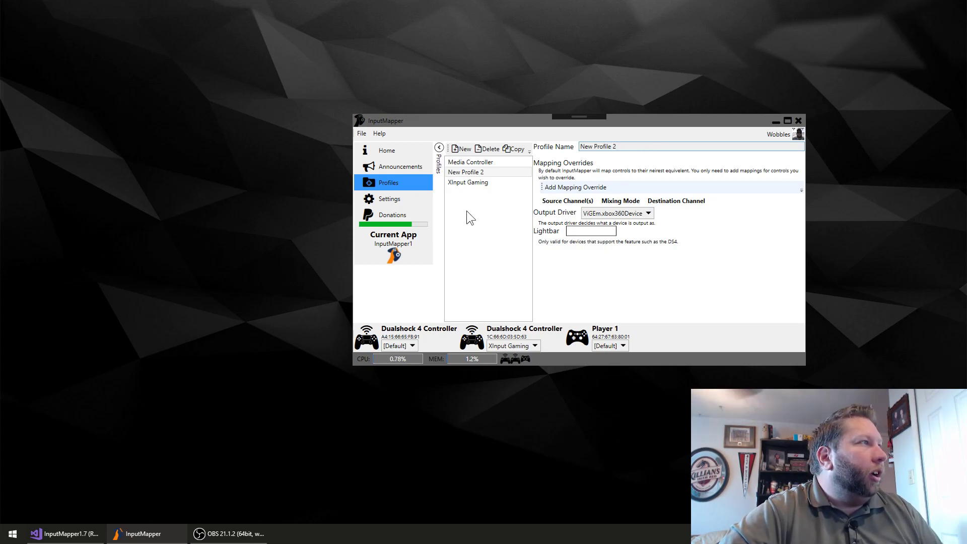
left_click(466, 171)
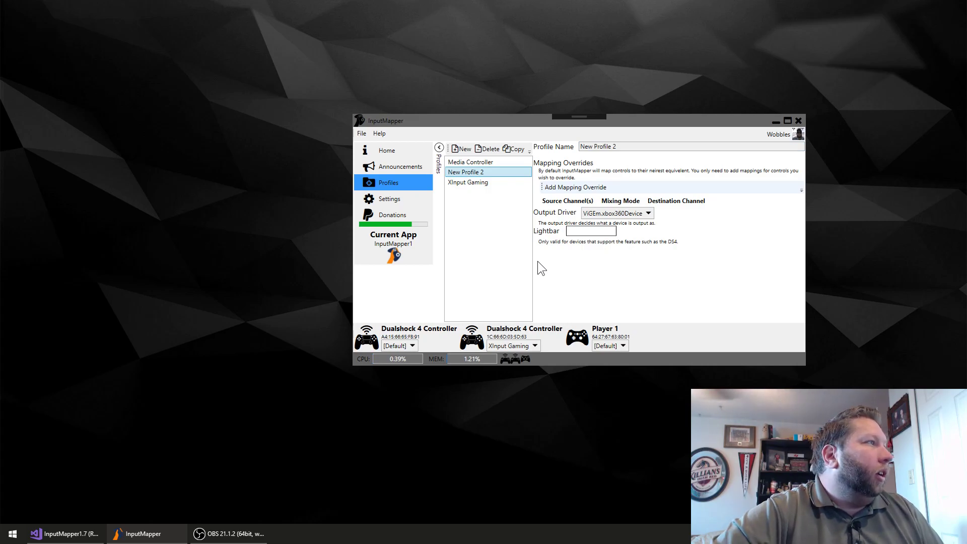
left_click(467, 183)
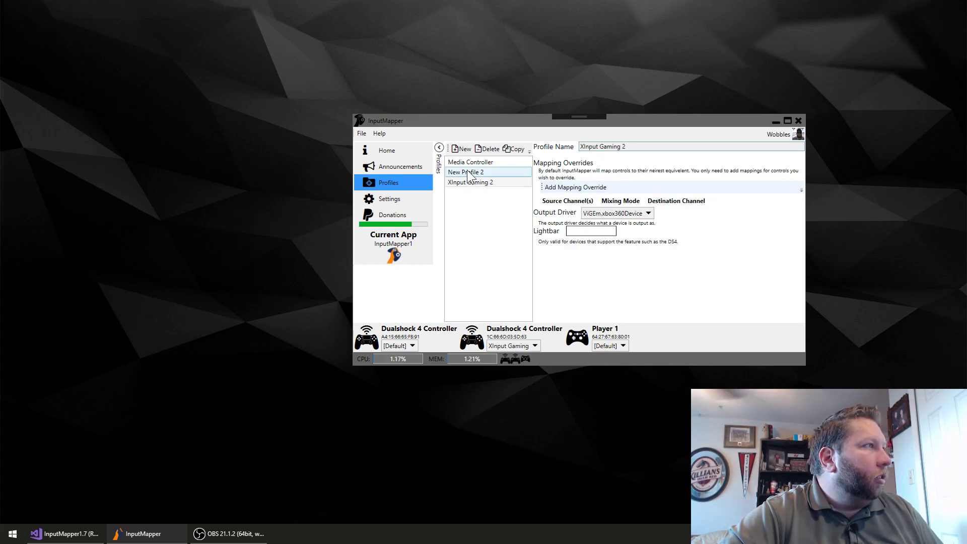
Step: Keep the second controller assigned to XInput Gaming and return to the profile list
left_click(535, 345)
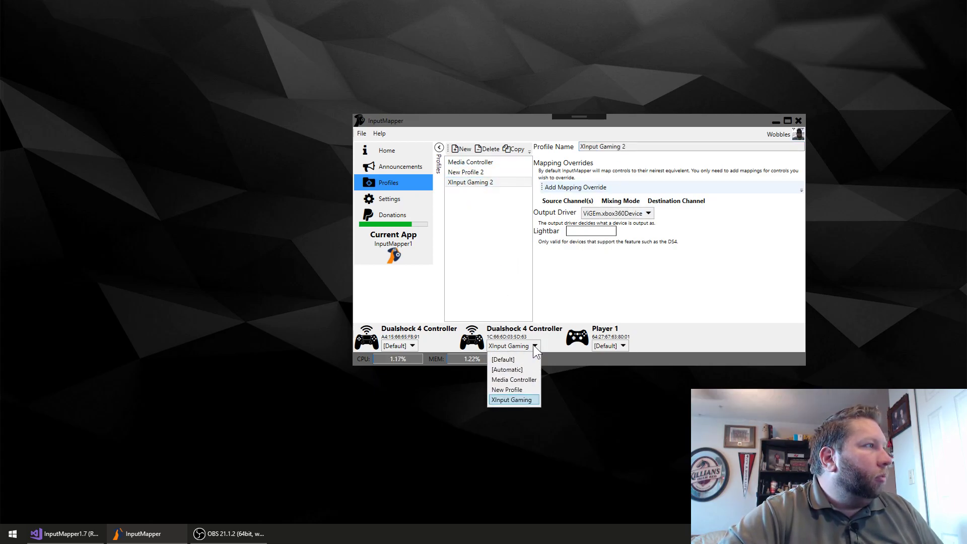
left_click(386, 150)
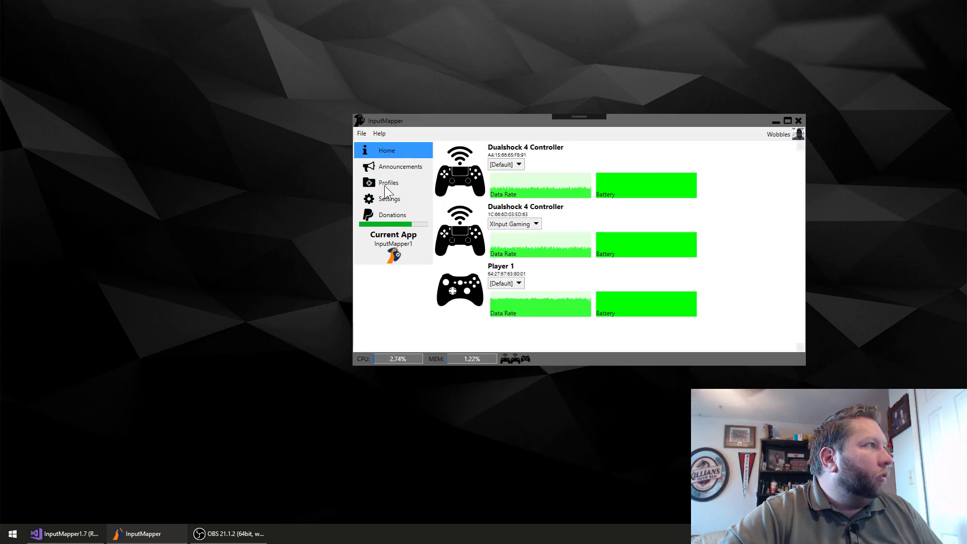
left_click(389, 182)
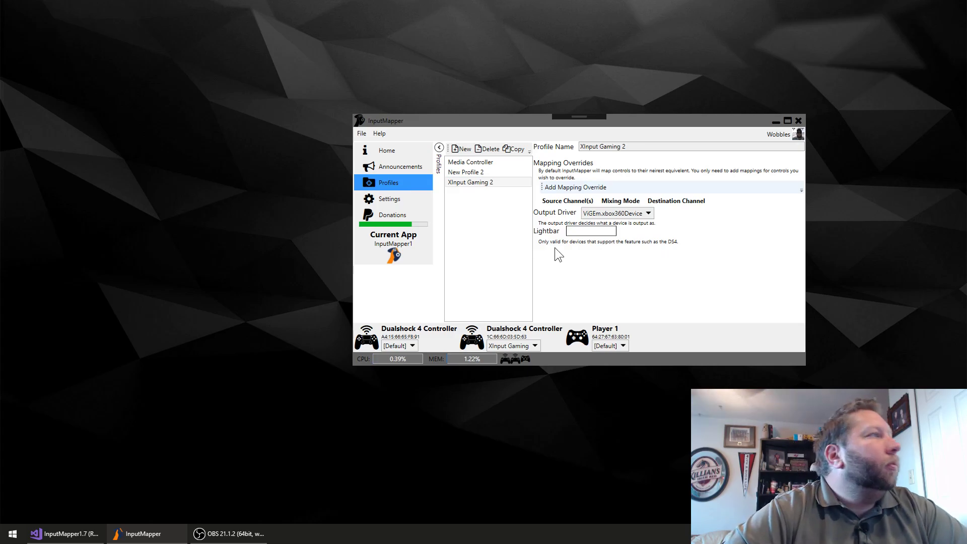
mouse_move(546, 203)
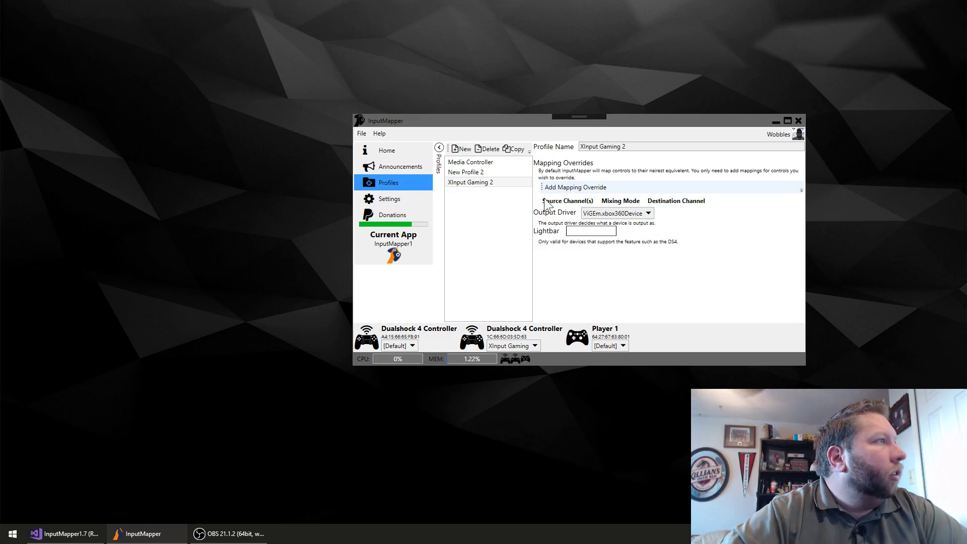
mouse_move(573, 188)
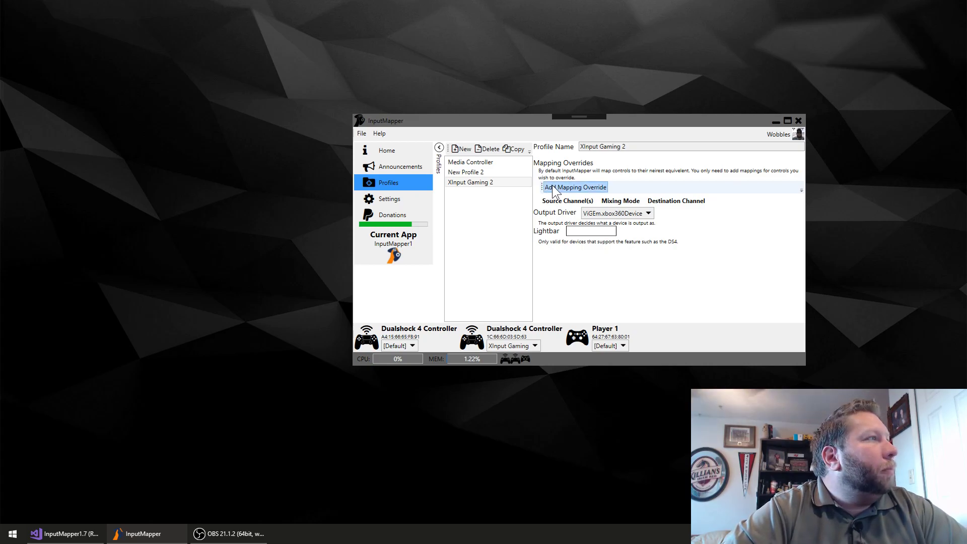
left_click(573, 187)
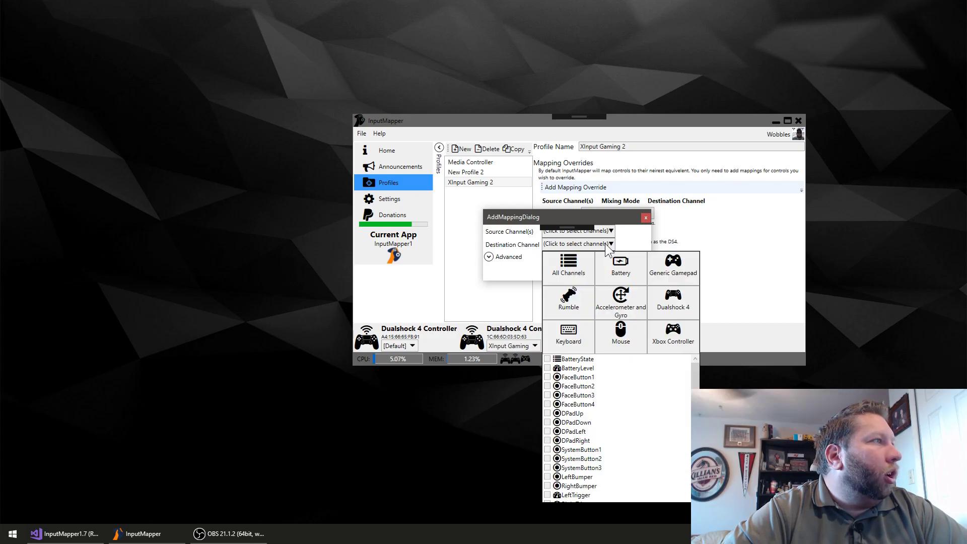
left_click(566, 336)
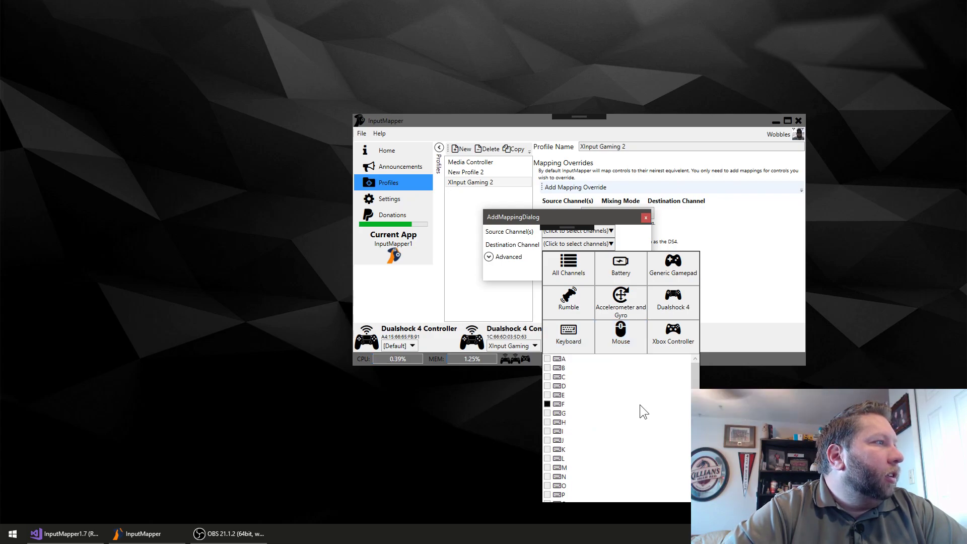
scroll("down", 3)
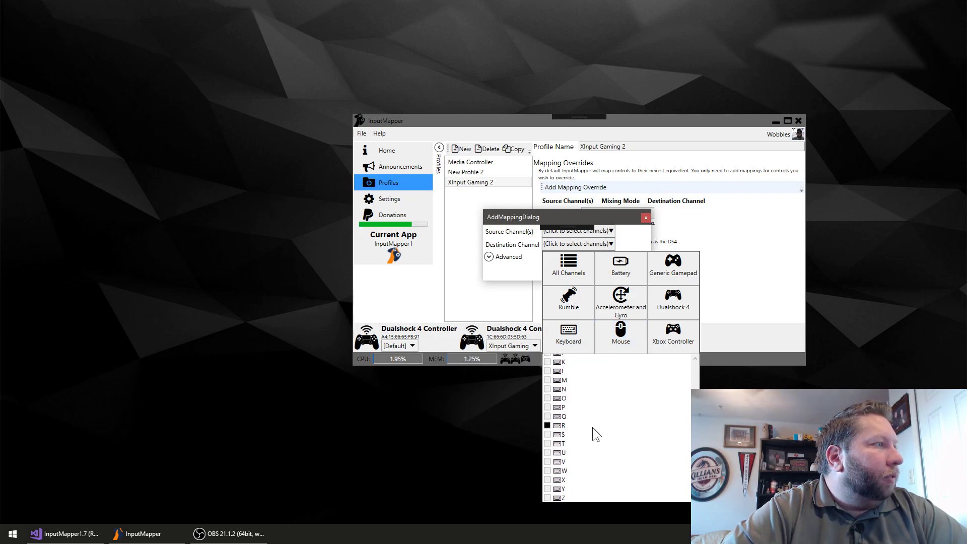
scroll("up", 3)
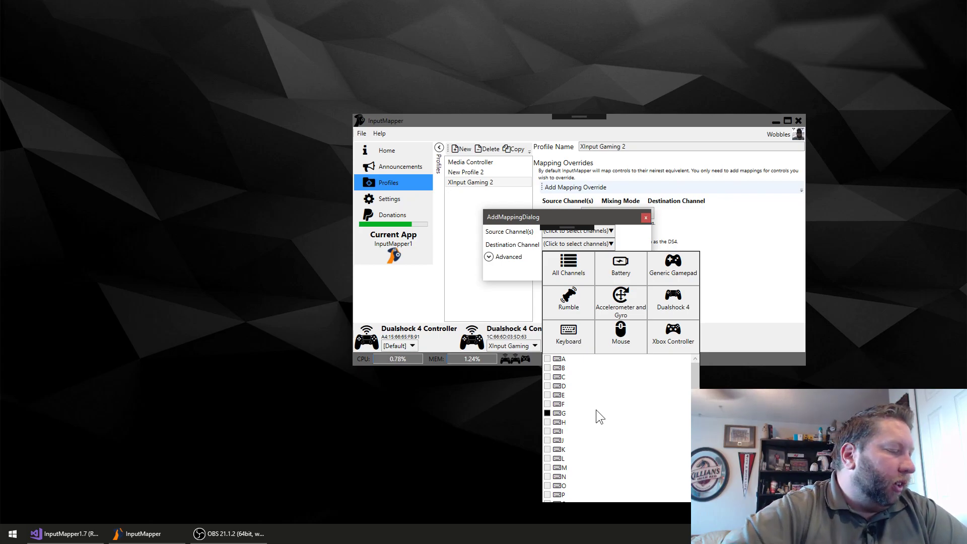
mouse_move(592, 414)
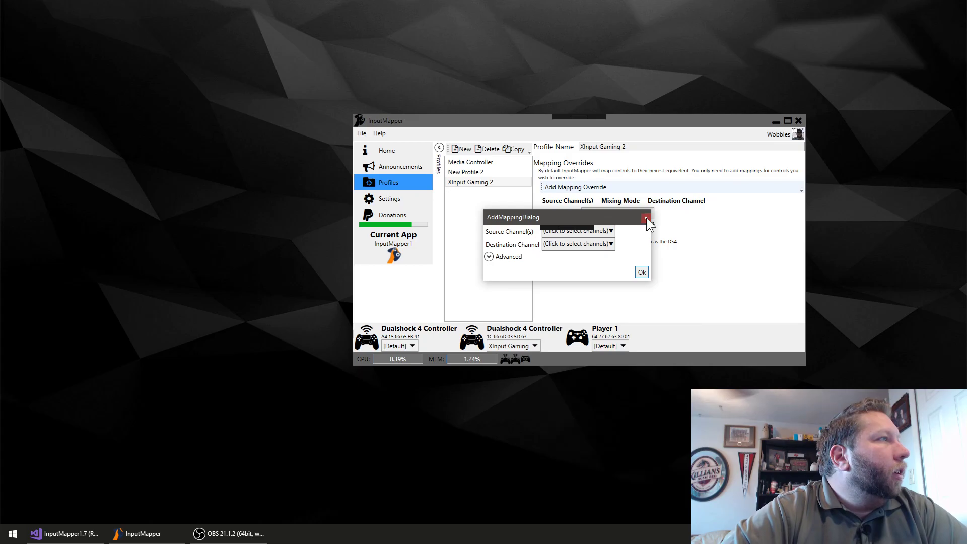
left_click(645, 218)
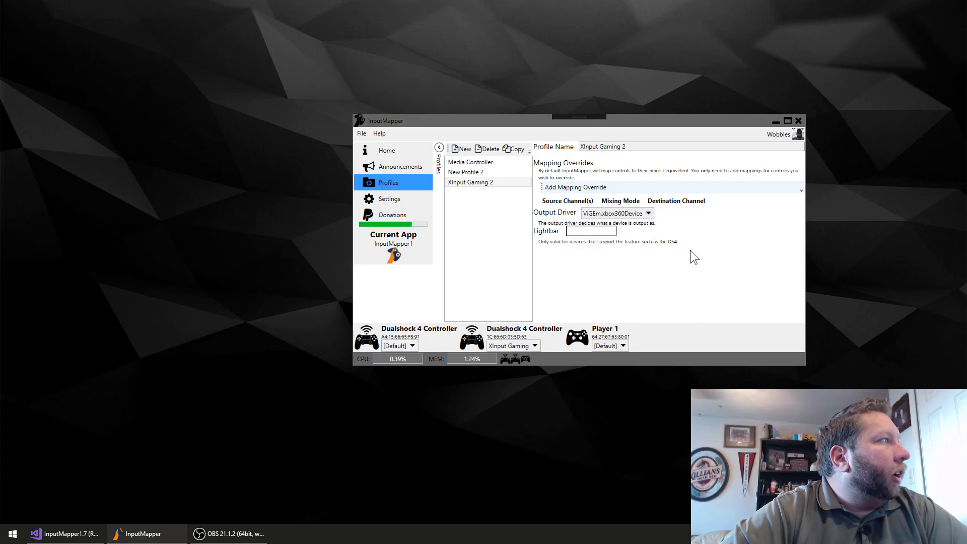
mouse_move(389, 210)
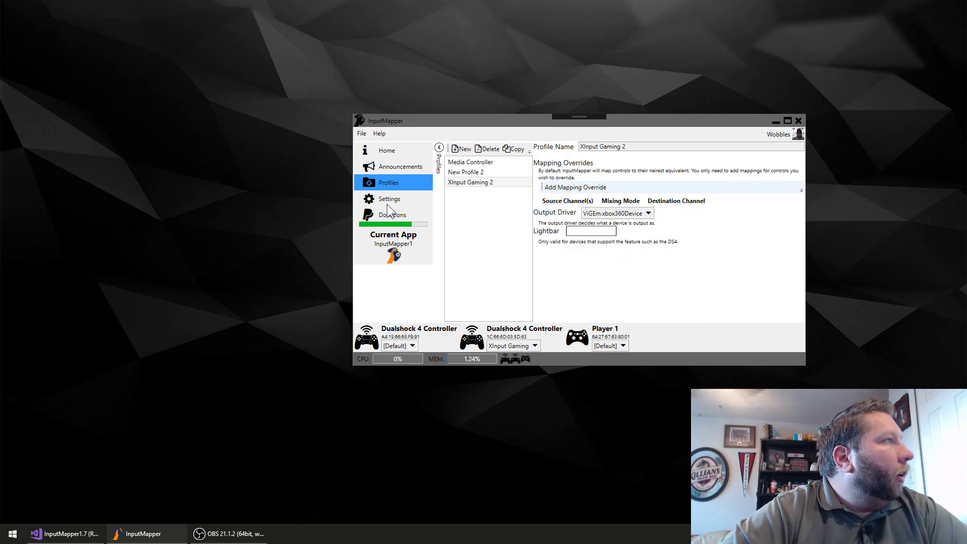
mouse_move(378, 152)
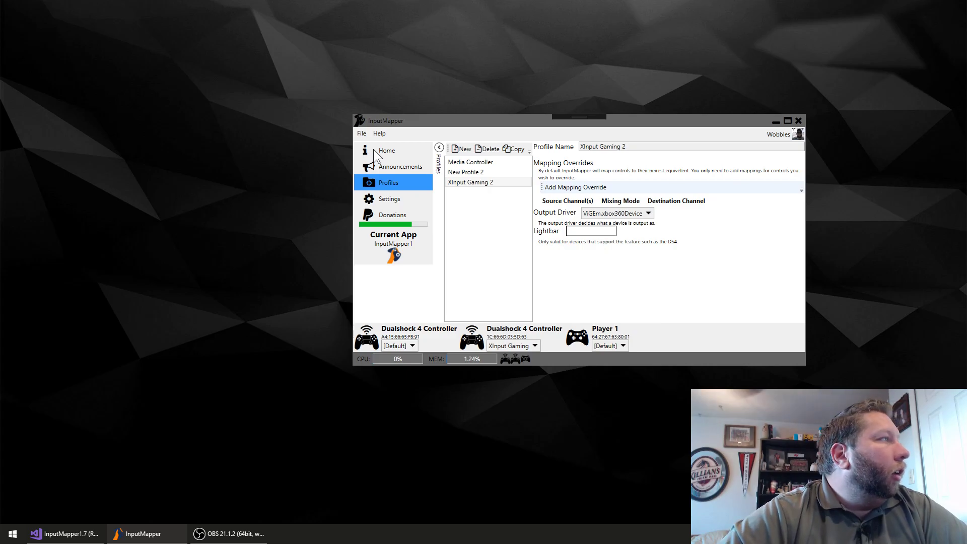
Step: Review the Settings and Template Settings colour pages, then return to Home
left_click(389, 198)
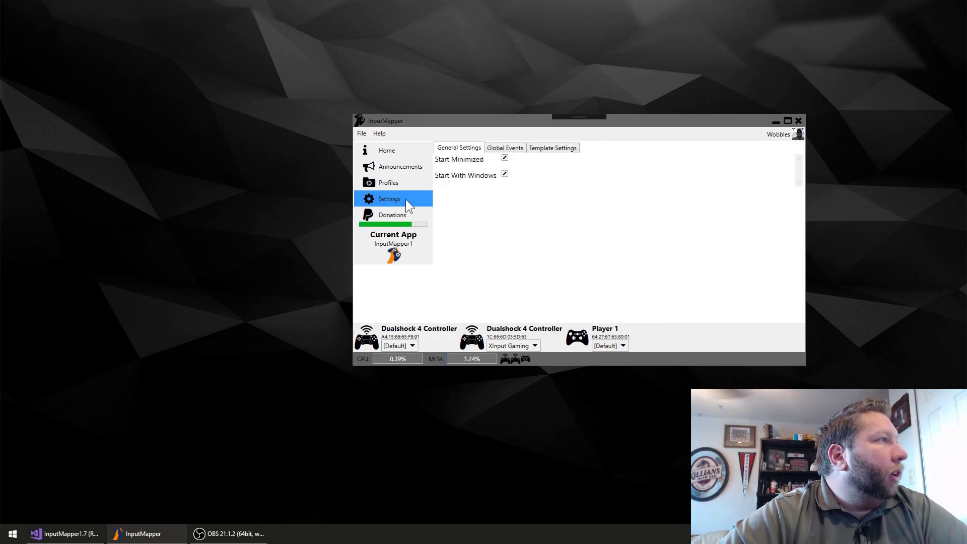
left_click(551, 147)
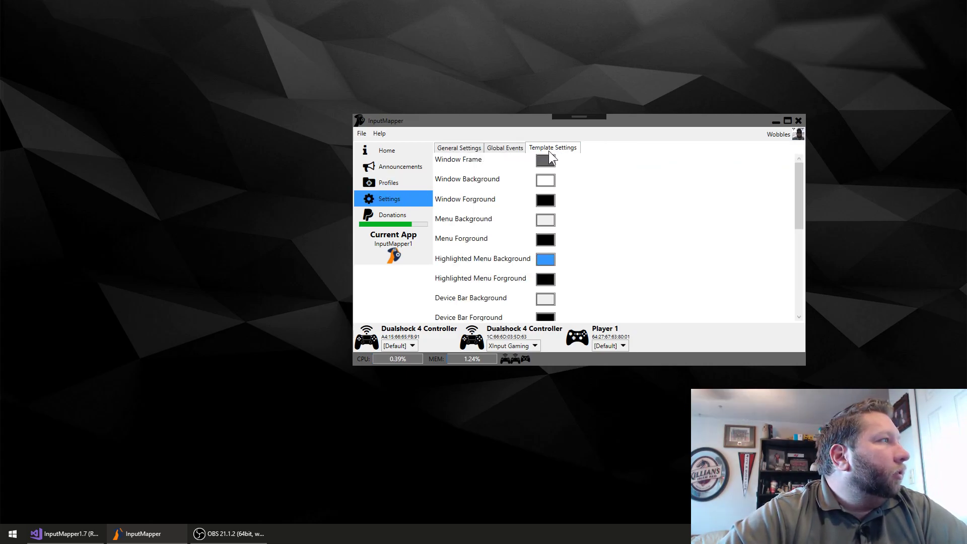
left_click(387, 150)
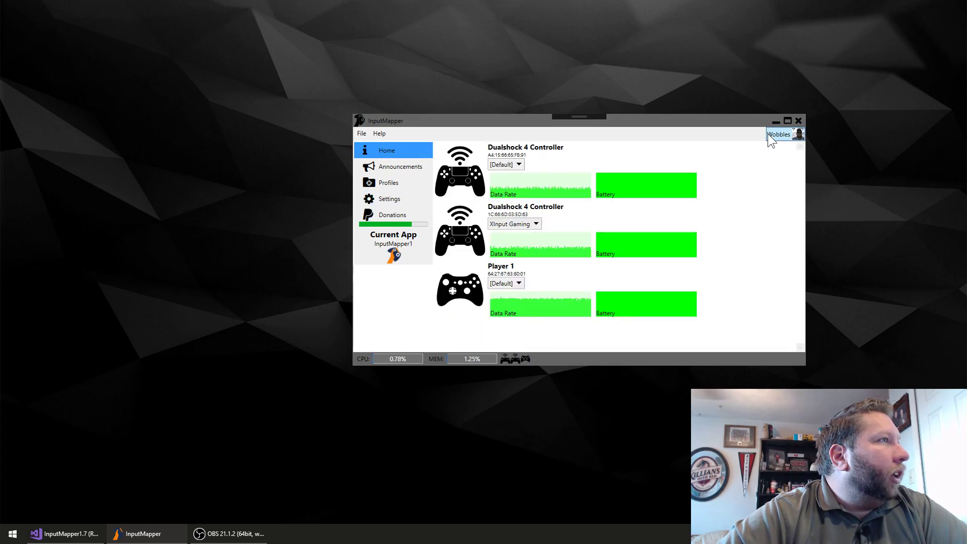
left_click(379, 133)
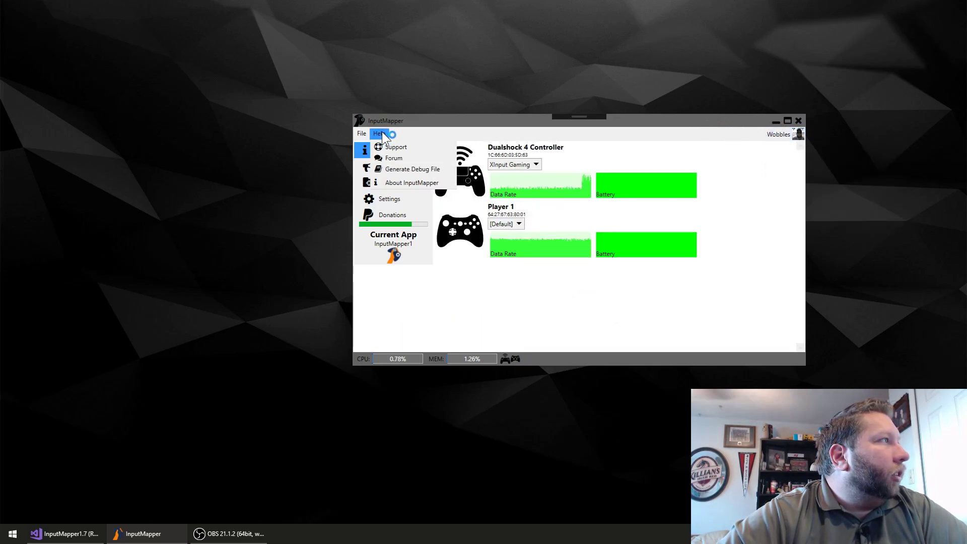
left_click(450, 127)
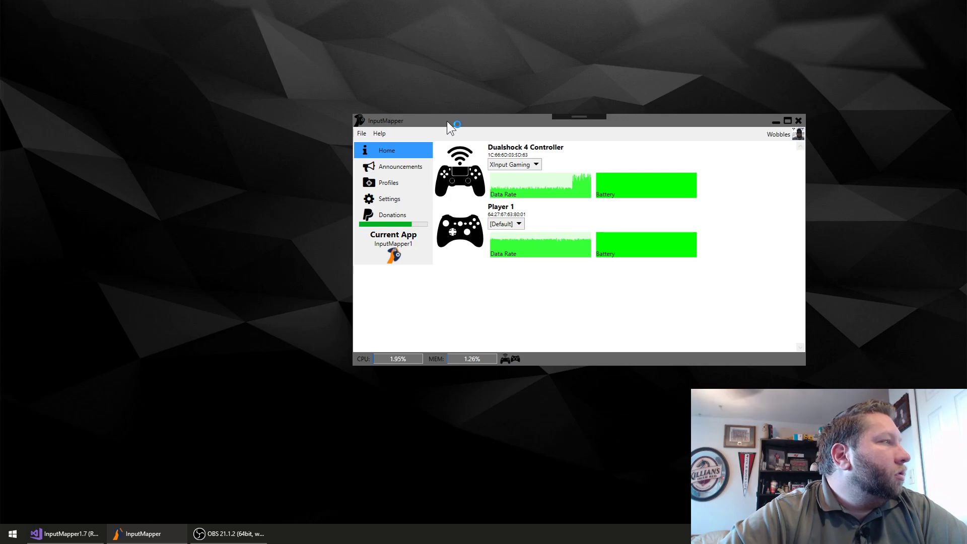
mouse_move(447, 125)
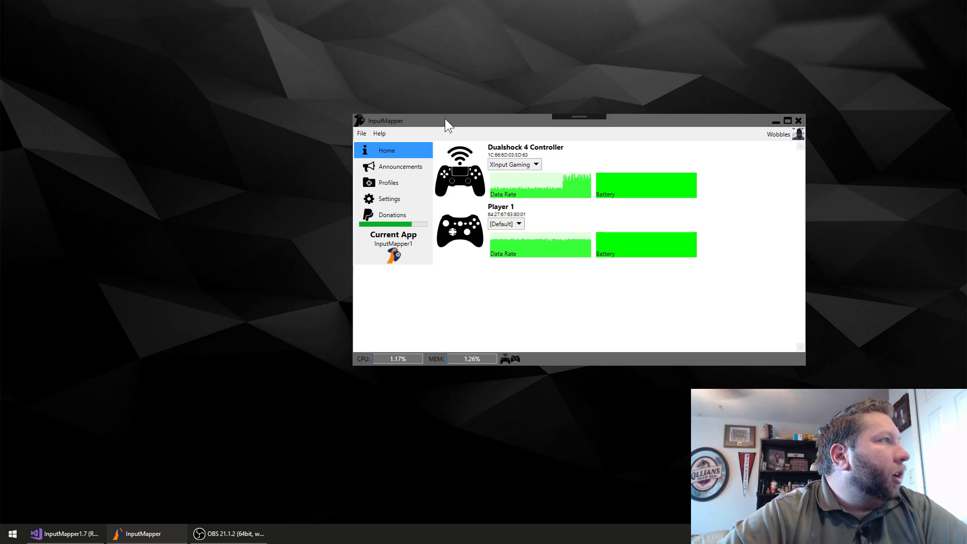
mouse_move(746, 305)
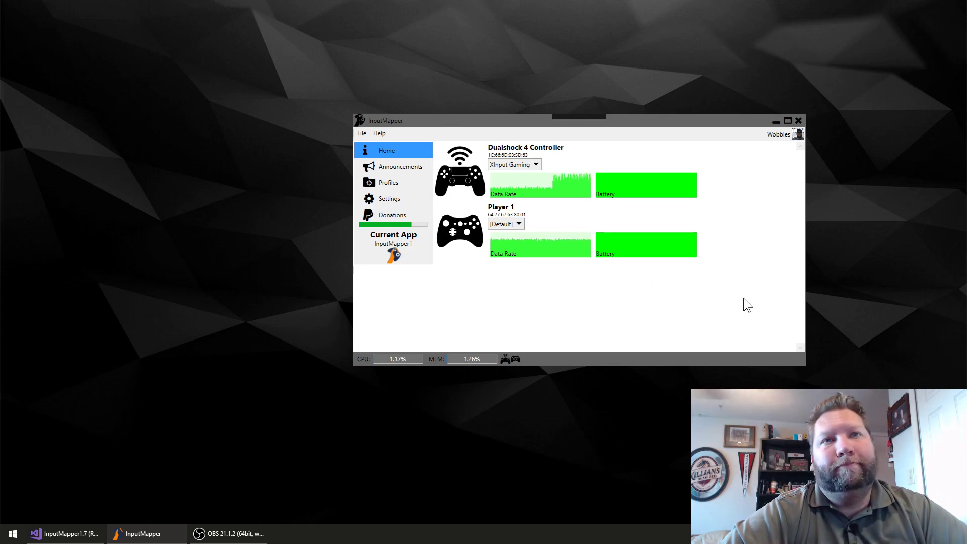